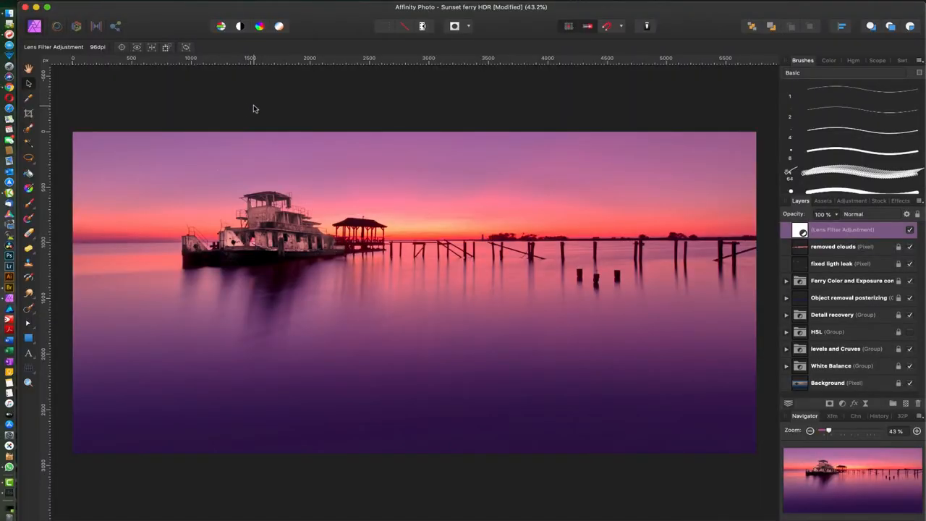
pyautogui.moveTo(282, 104)
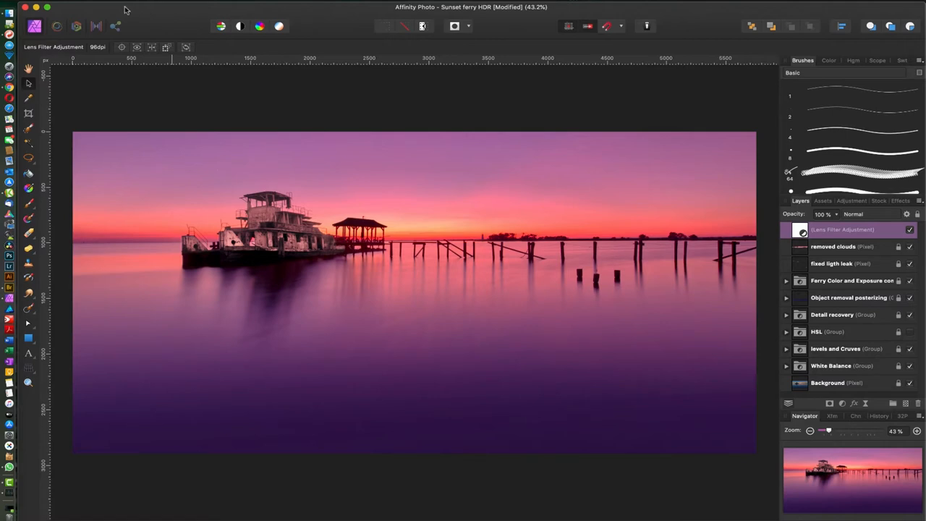
# - Bring up Affinity Photo's Preferences from the application menu
pyautogui.click(35, 6)
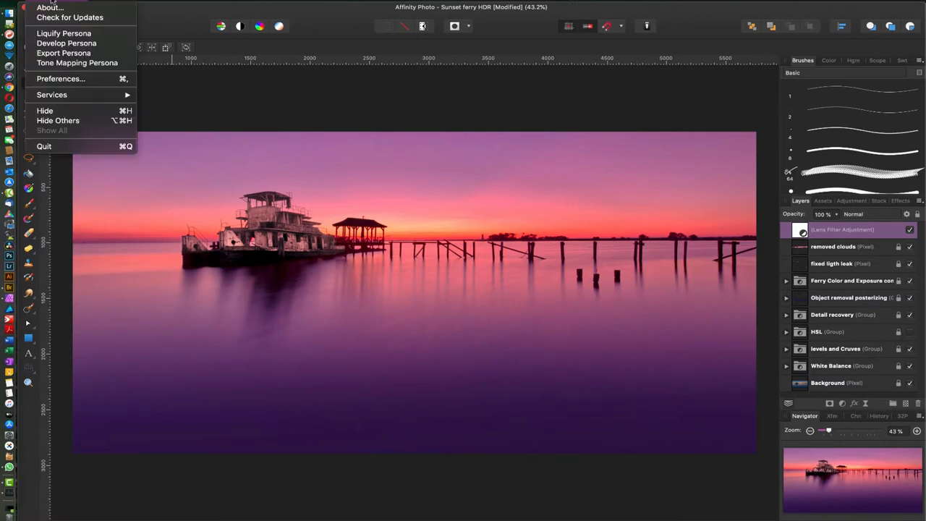
pyautogui.click(61, 78)
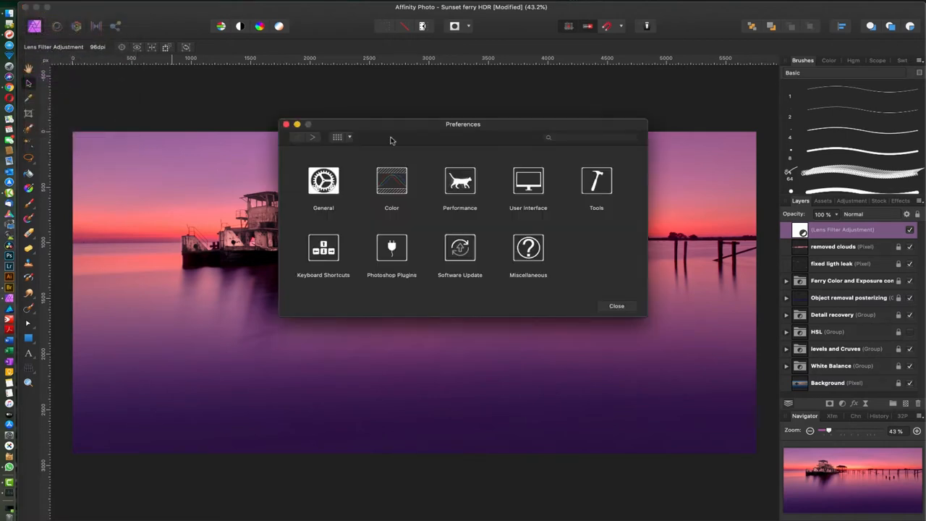
# - Show the Color preferences with ProPhoto RGB profile and Relative Colorimetric intent
pyautogui.click(390, 181)
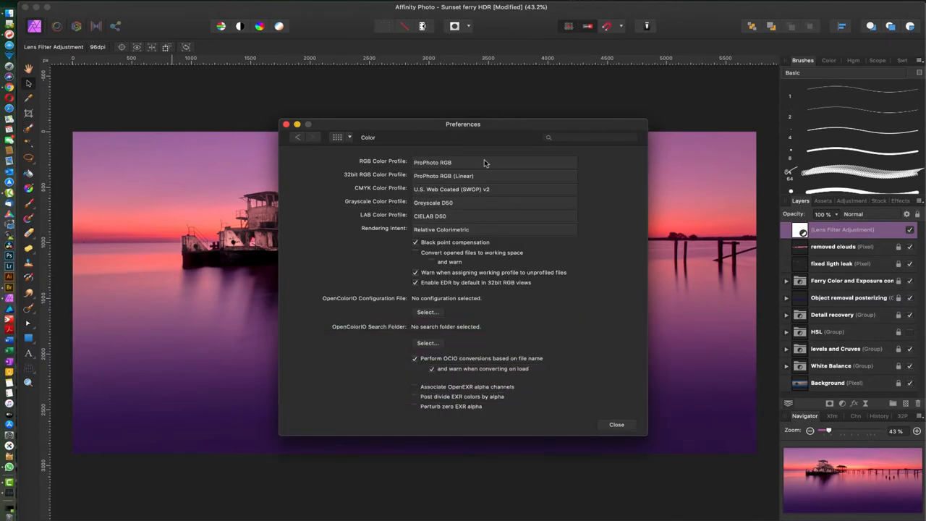
pyautogui.moveTo(479, 163)
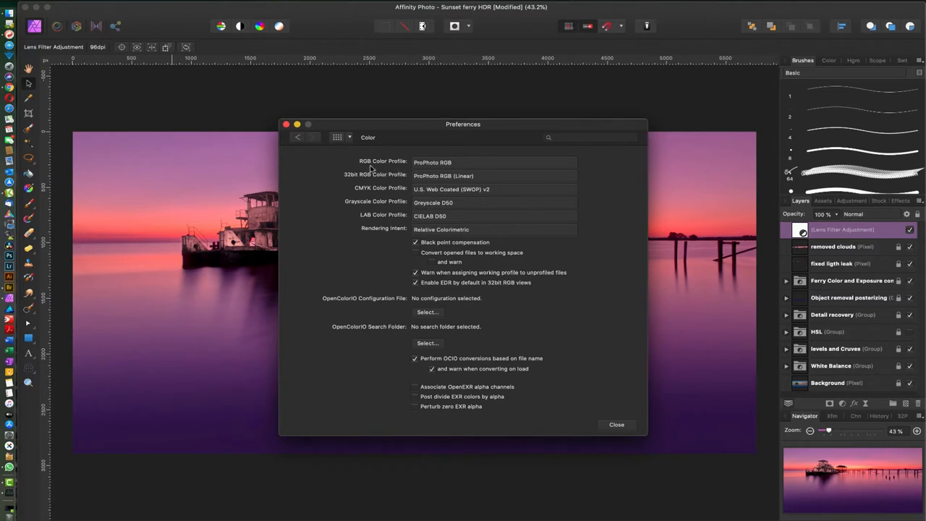
pyautogui.moveTo(434, 185)
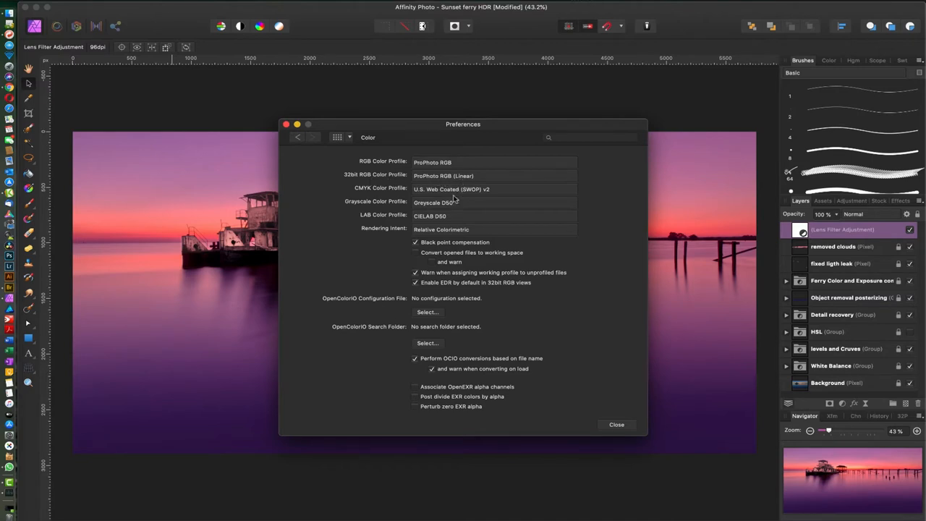
pyautogui.moveTo(431, 268)
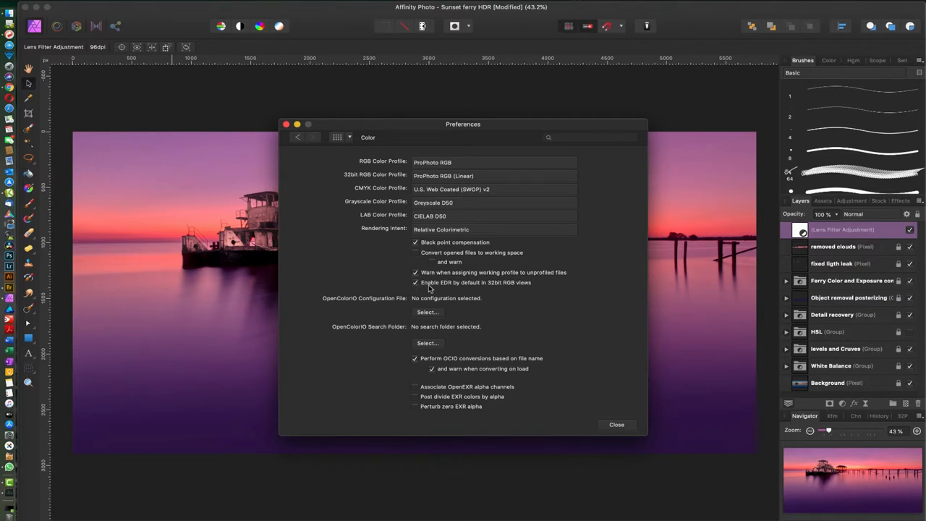
pyautogui.moveTo(499, 292)
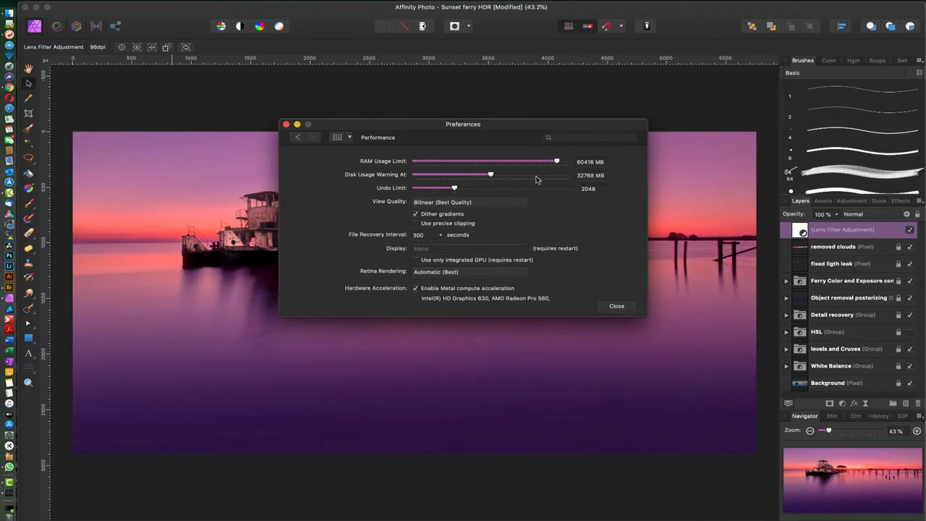
pyautogui.moveTo(557, 165)
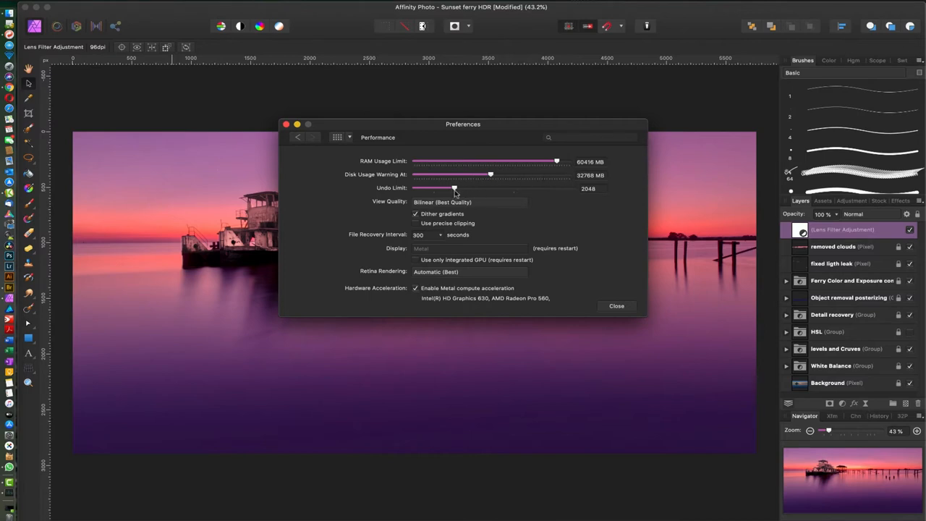
pyautogui.moveTo(571, 195)
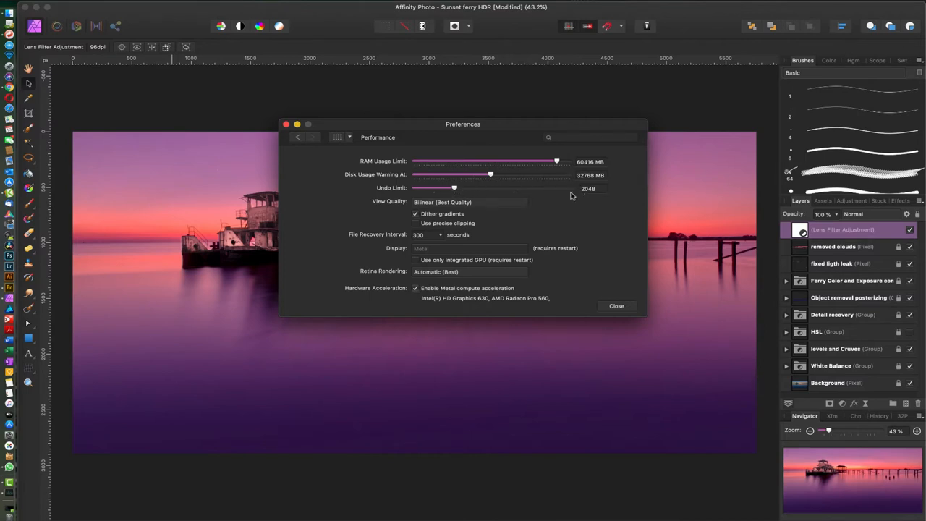
pyautogui.moveTo(391, 249)
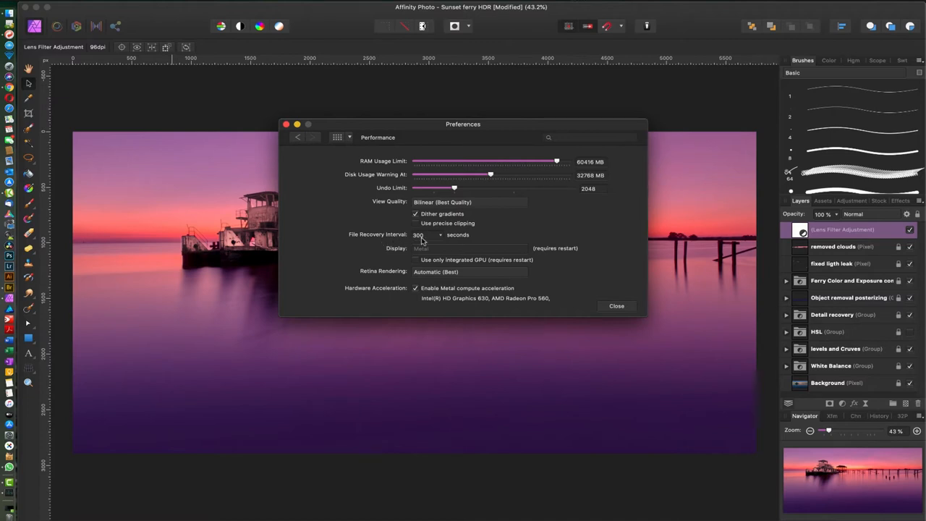
pyautogui.moveTo(526, 289)
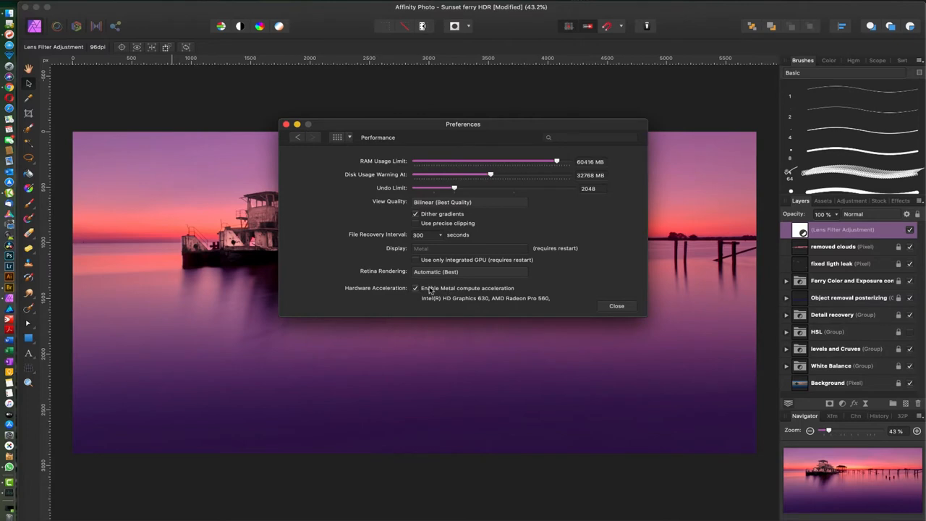
pyautogui.moveTo(498, 266)
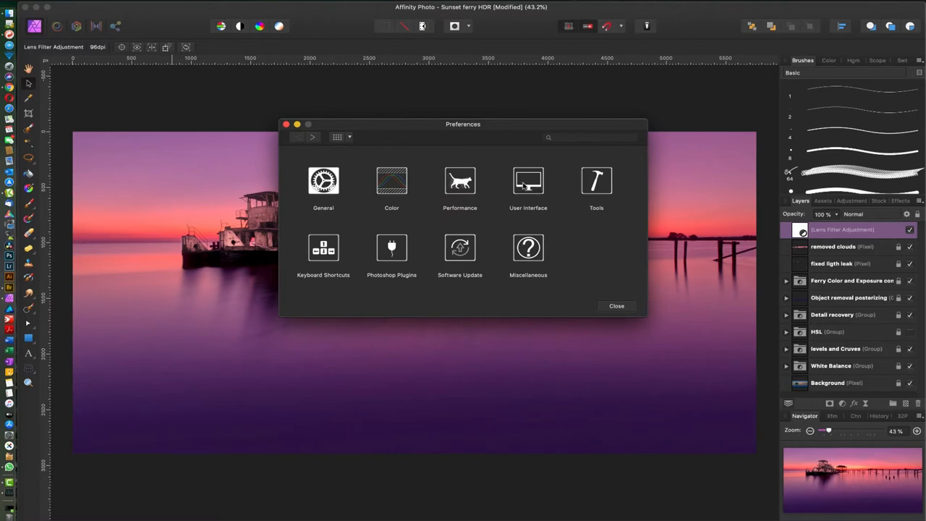
# - In User Interface preferences, try several background gray levels and settle on a darker gray
pyautogui.click(529, 181)
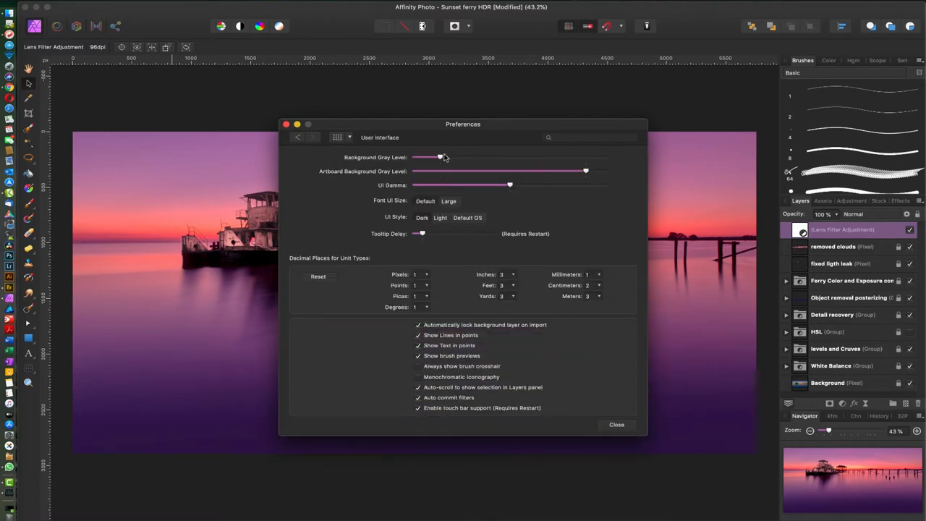
pyautogui.moveTo(439, 156); pyautogui.dragTo(536, 156)
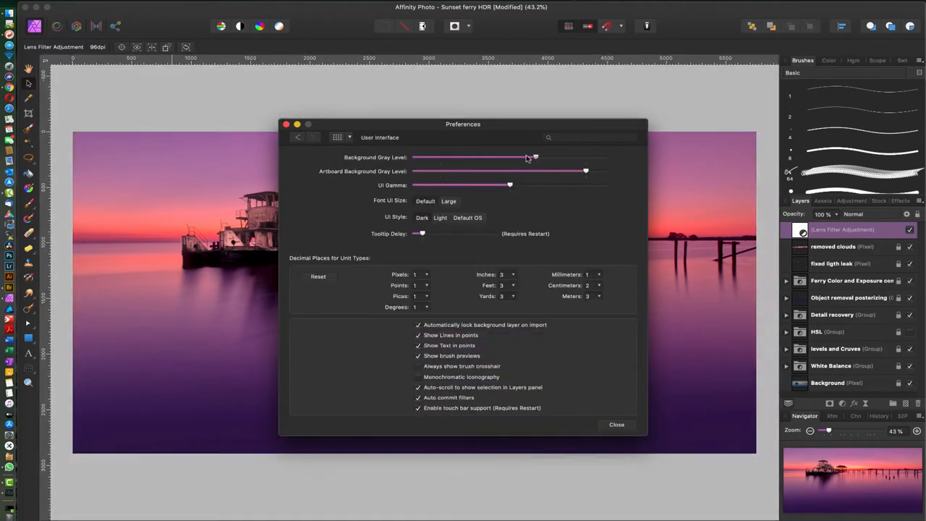
pyautogui.moveTo(536, 156); pyautogui.dragTo(483, 156)
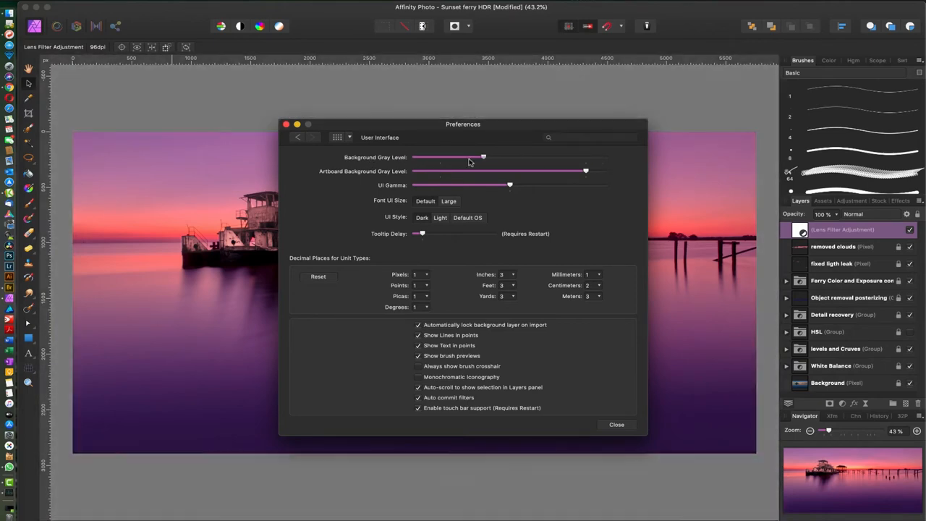
pyautogui.moveTo(483, 156); pyautogui.dragTo(422, 156)
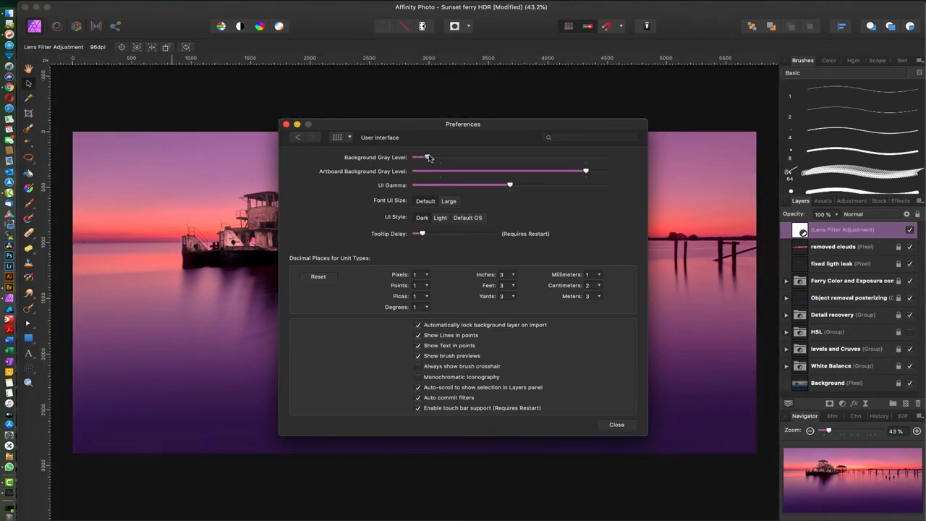
pyautogui.moveTo(427, 157); pyautogui.dragTo(443, 156)
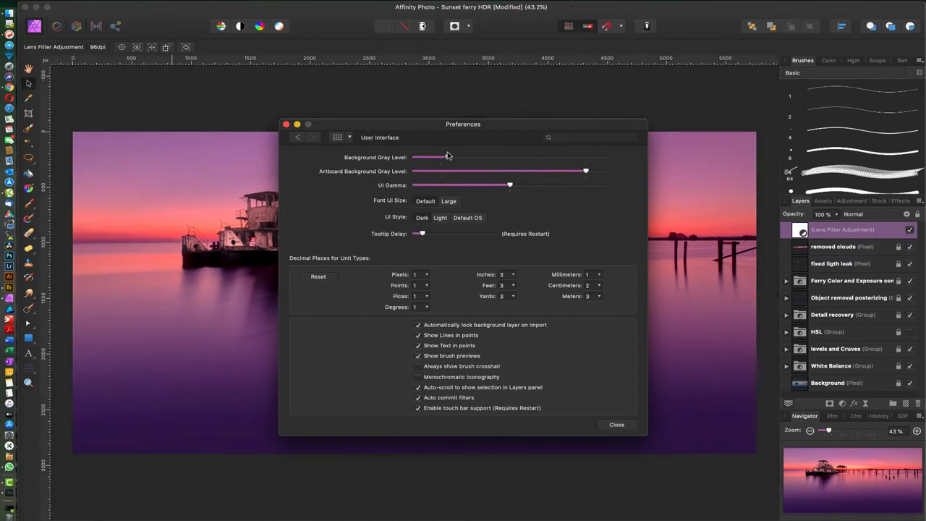
pyautogui.moveTo(448, 156); pyautogui.dragTo(439, 156)
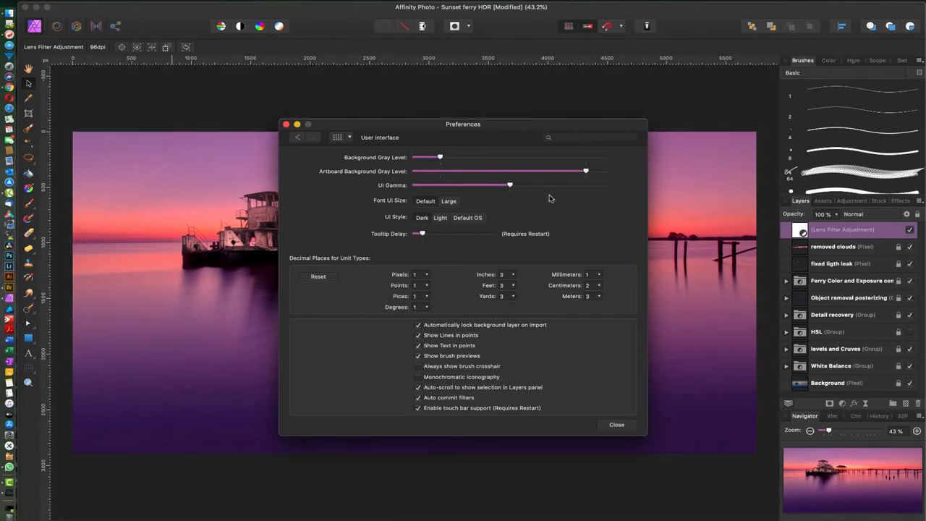
pyautogui.moveTo(408, 180)
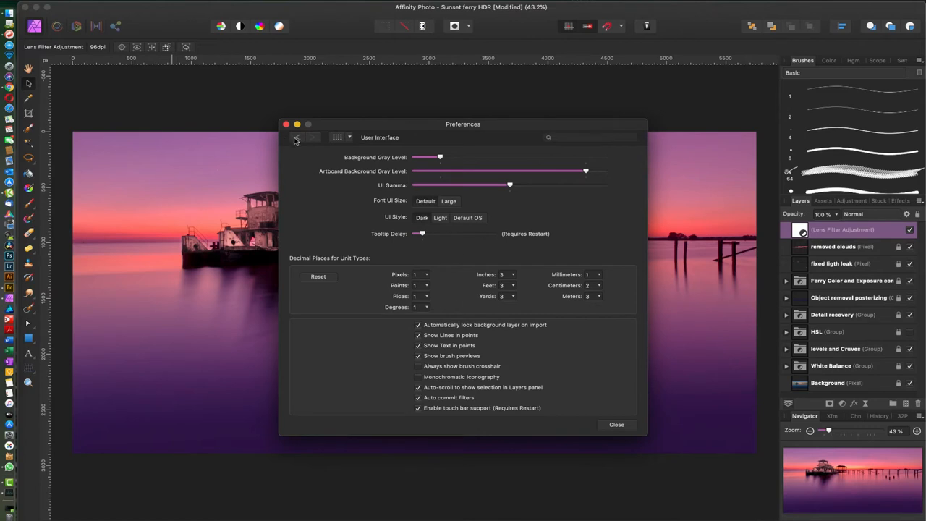
pyautogui.click(298, 137)
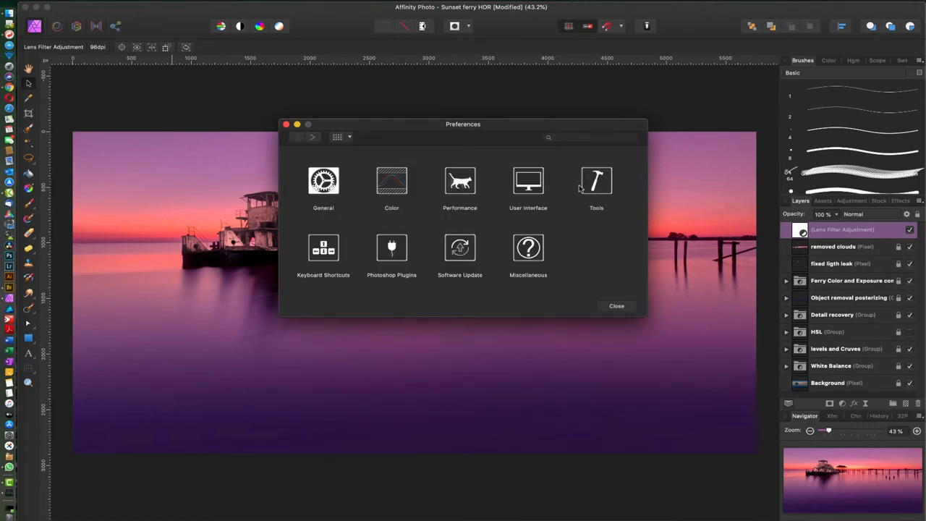
# - Enable '⌘ modifier to cycle tools' in Tools preferences and close Preferences
pyautogui.click(596, 181)
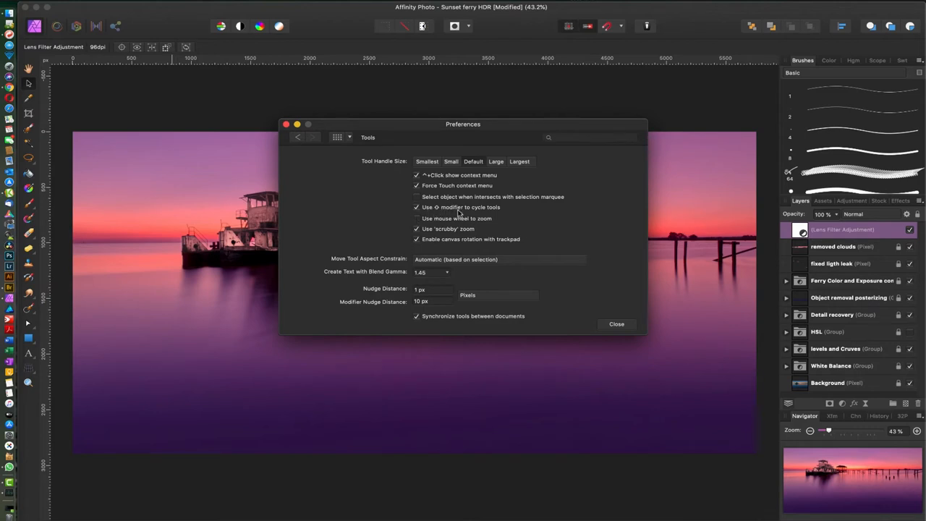
pyautogui.click(417, 217)
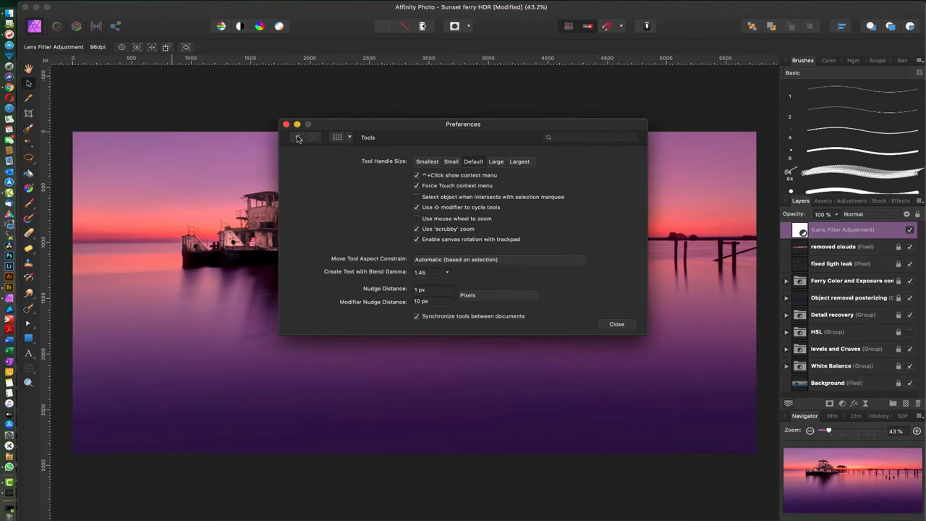
pyautogui.click(298, 136)
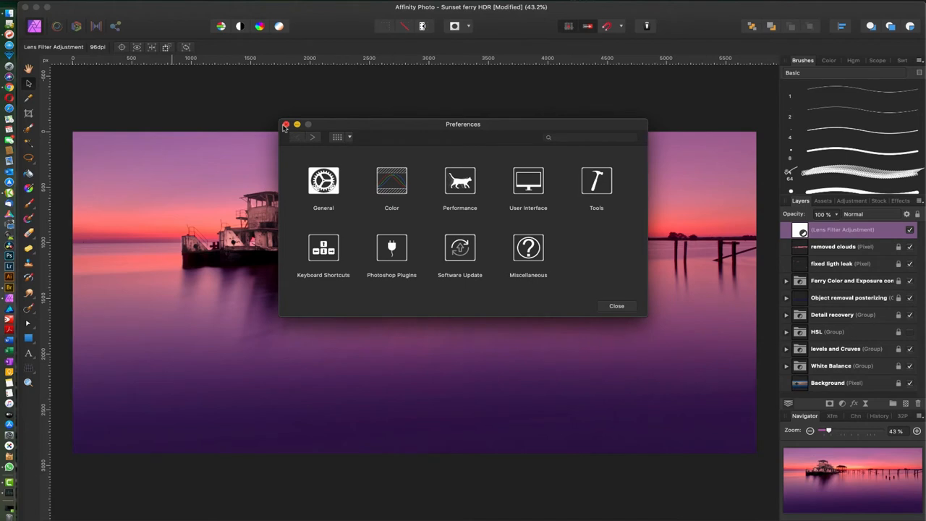
pyautogui.click(286, 124)
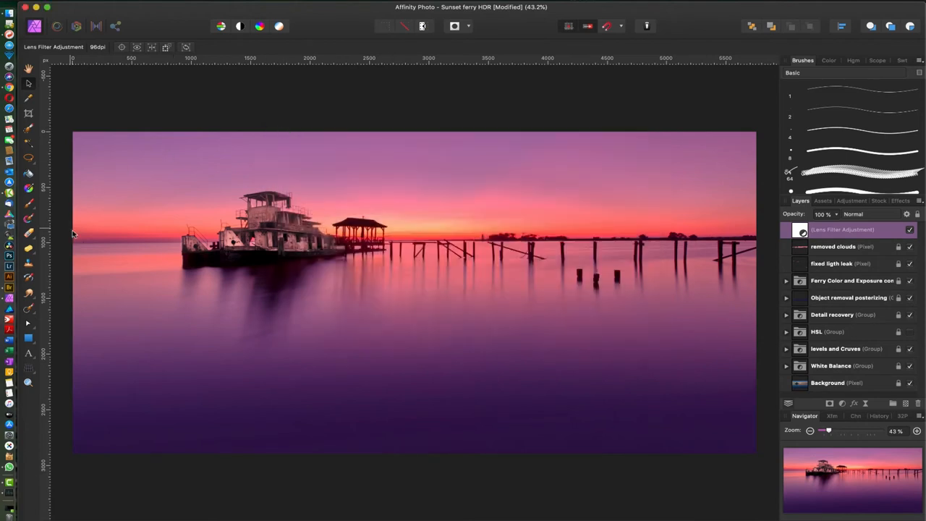
pyautogui.moveTo(60, 245)
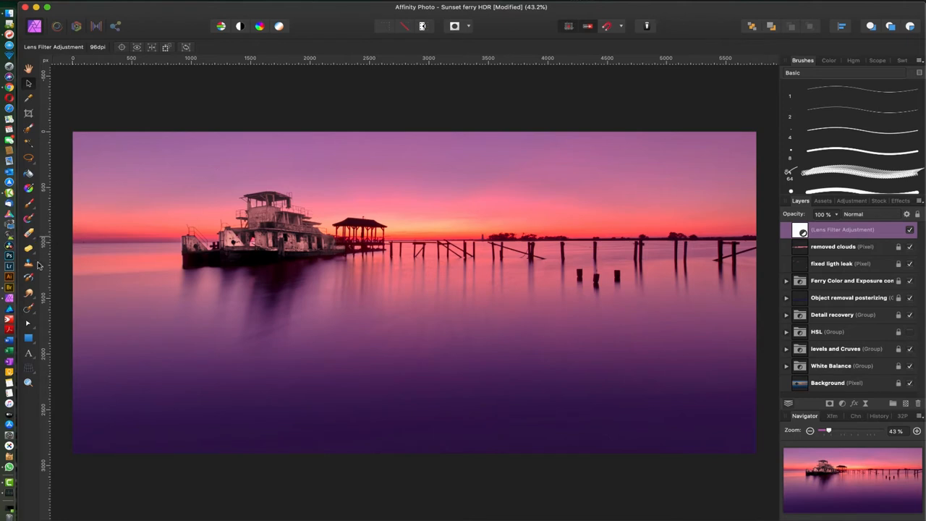
# - Paint a white test stroke across the sky, then pick another brush from the same group
pyautogui.click(29, 203)
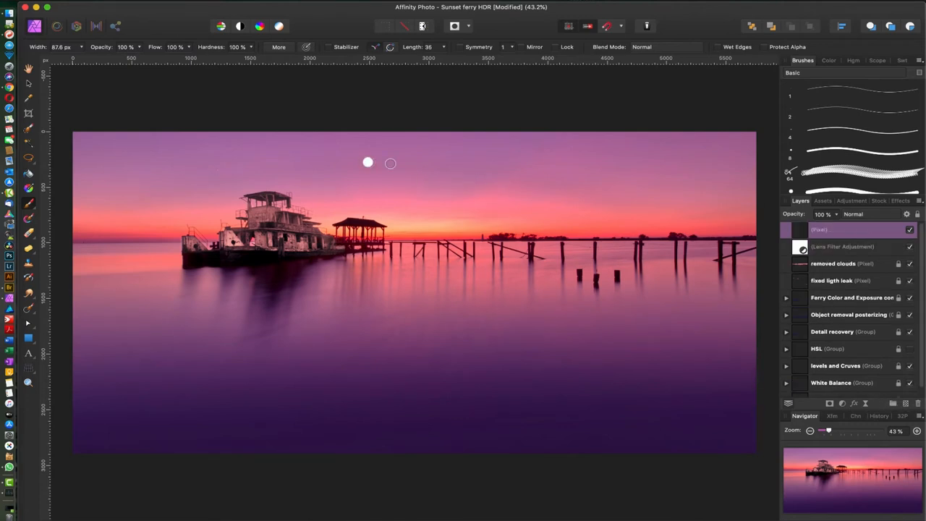
pyautogui.moveTo(364, 162); pyautogui.dragTo(524, 177)
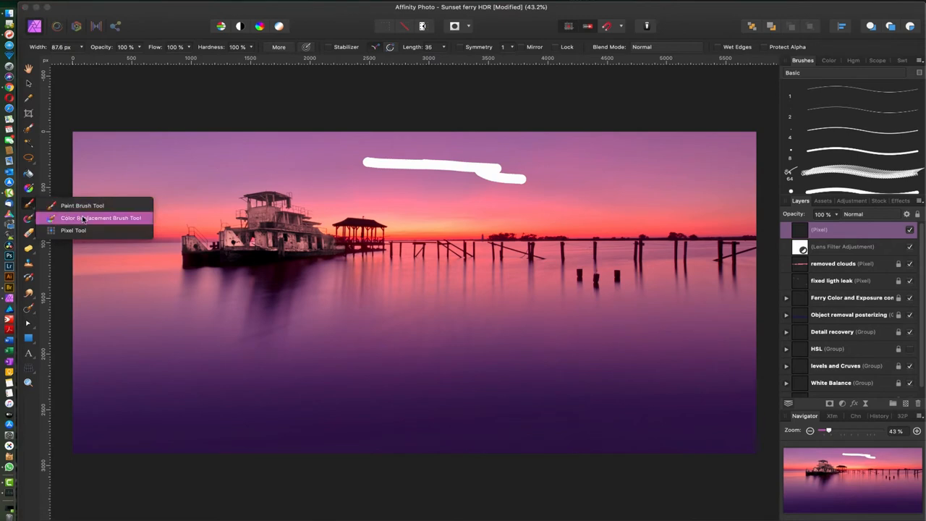
pyautogui.click(101, 217)
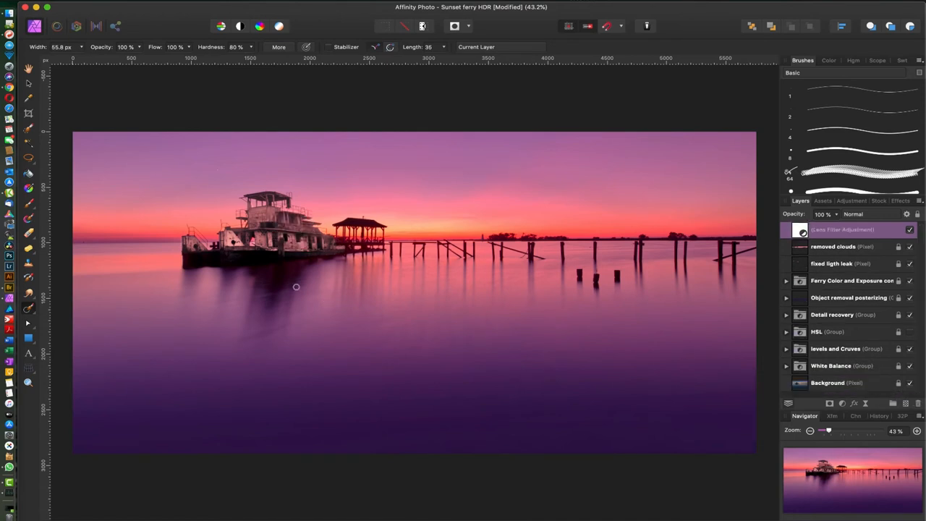
pyautogui.moveTo(244, 113)
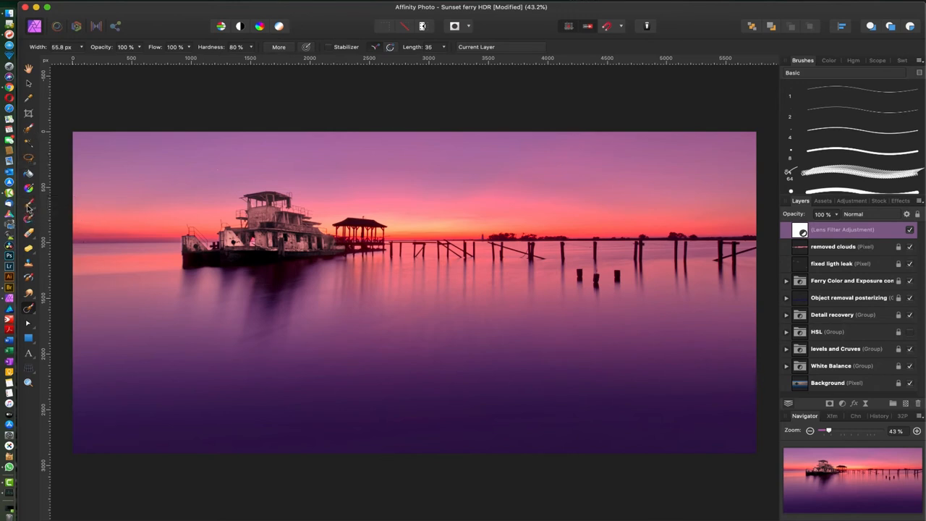
pyautogui.moveTo(446, 149)
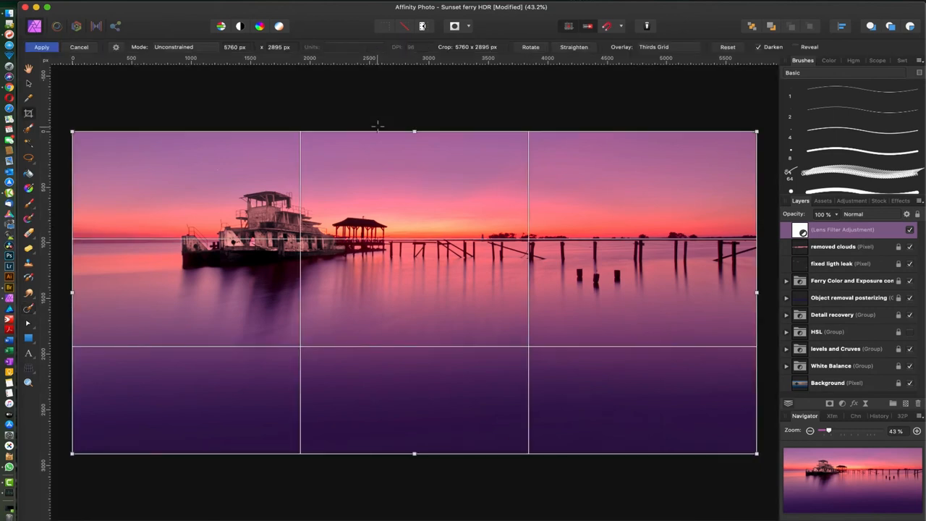
pyautogui.moveTo(581, 252)
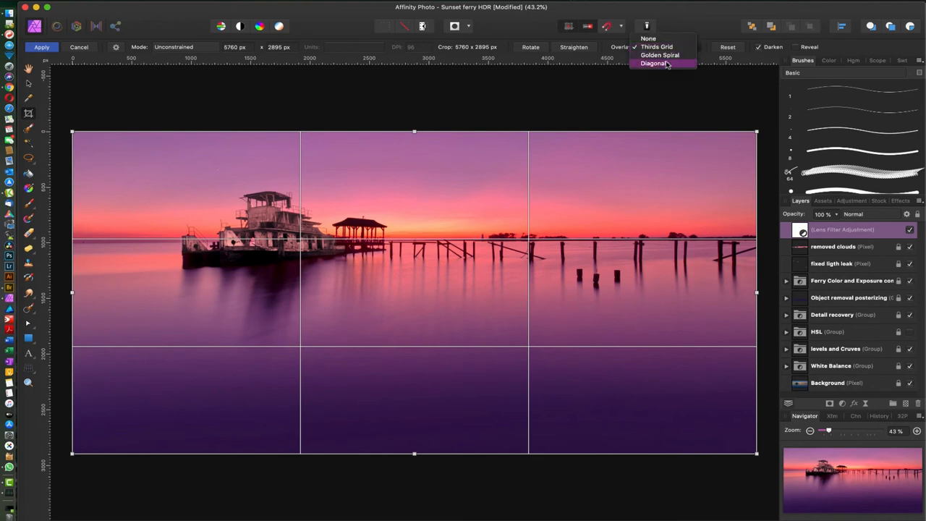
# - Cycle the crop overlay through Golden Spiral, Diagonals and None, ending on Thirds Grid
pyautogui.click(660, 55)
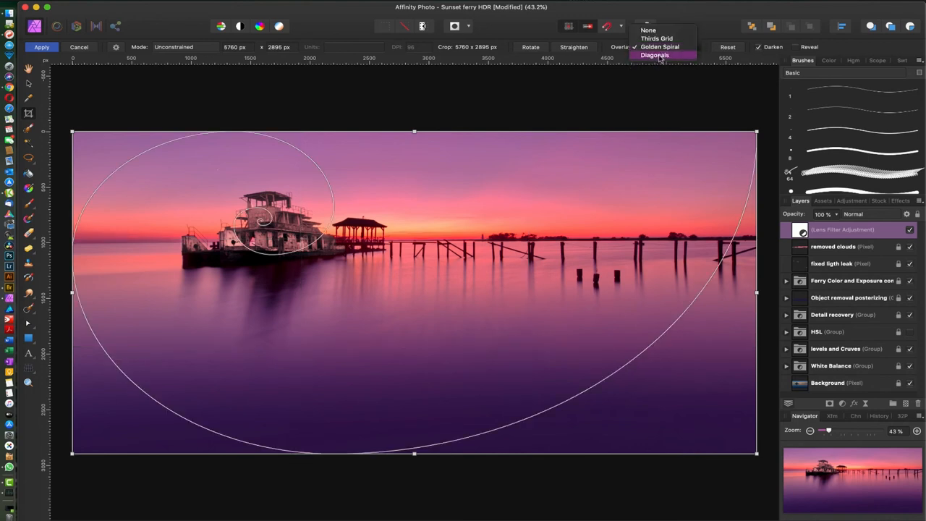
pyautogui.click(654, 55)
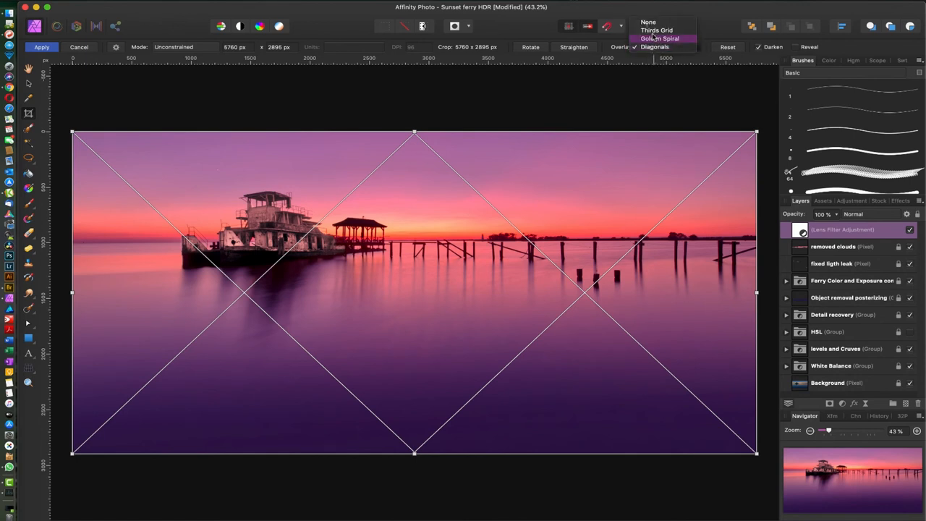
pyautogui.click(660, 37)
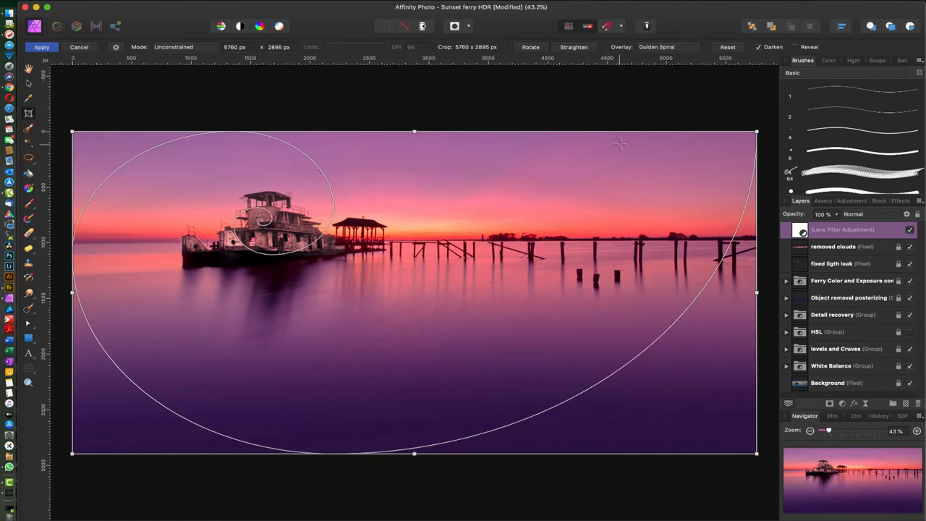
pyautogui.click(657, 47)
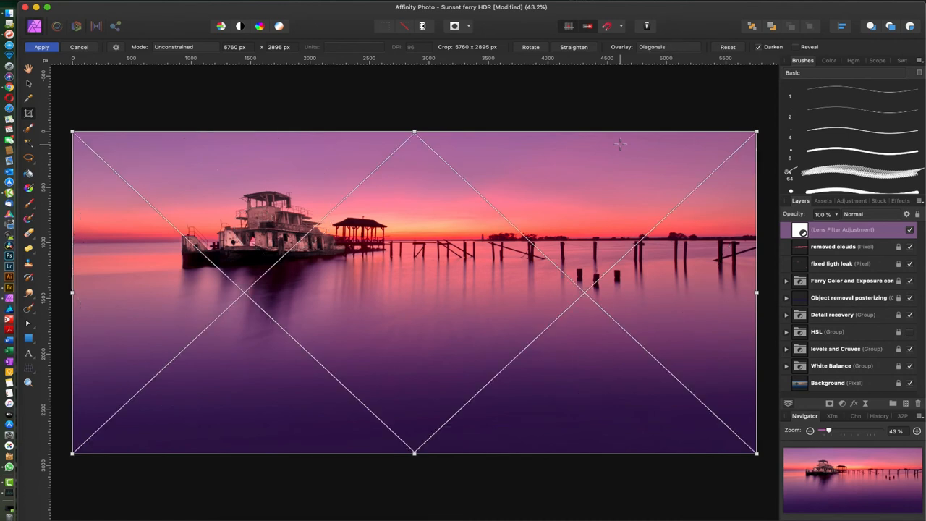
pyautogui.click(651, 46)
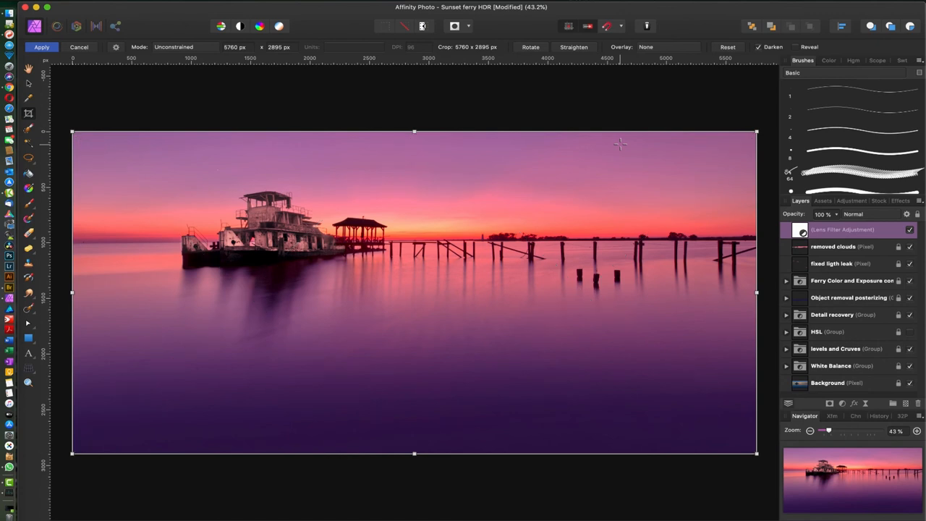
pyautogui.click(645, 46)
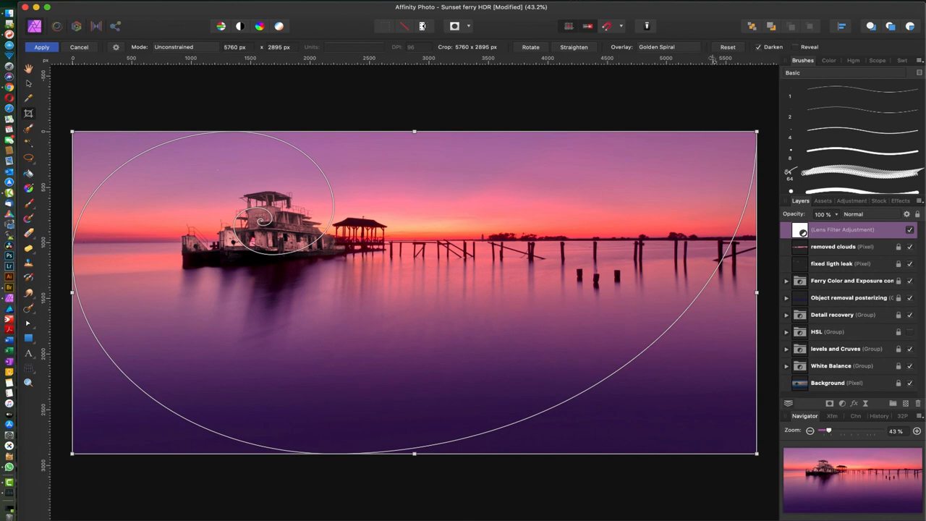
pyautogui.click(657, 46)
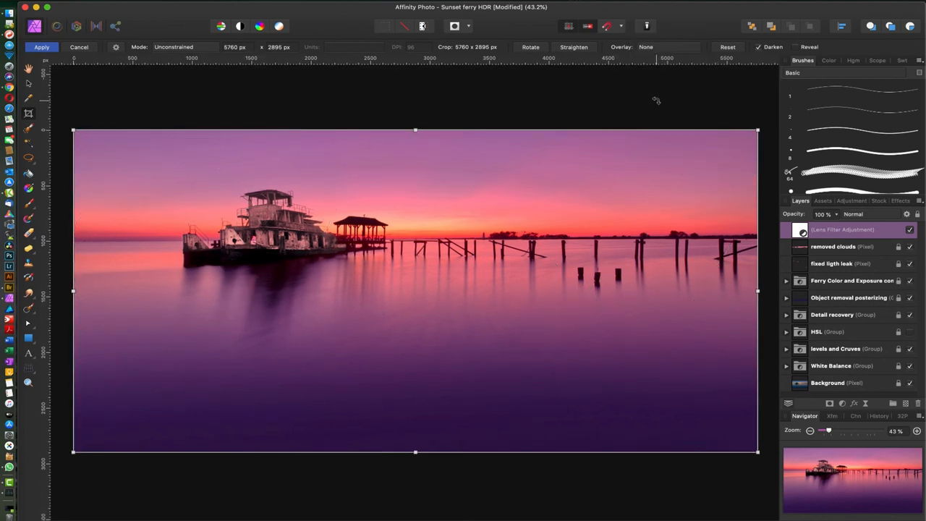
pyautogui.click(645, 47)
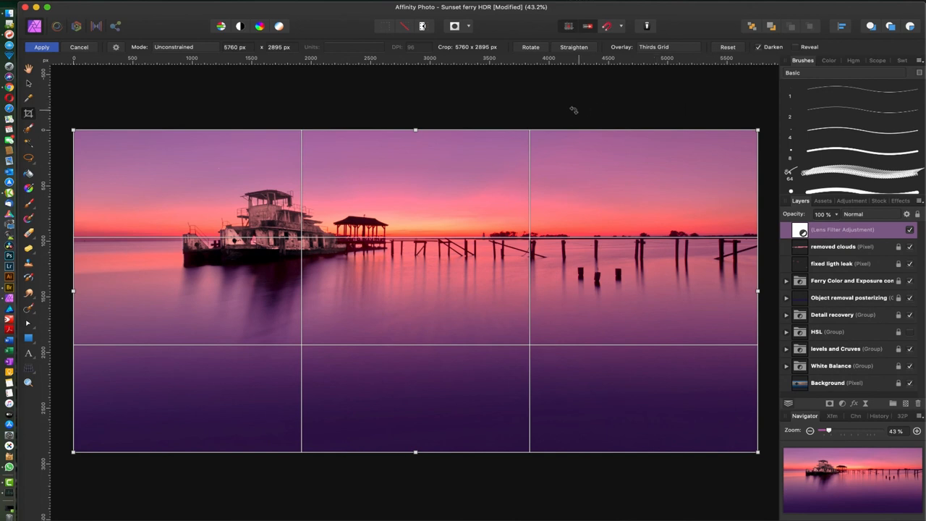